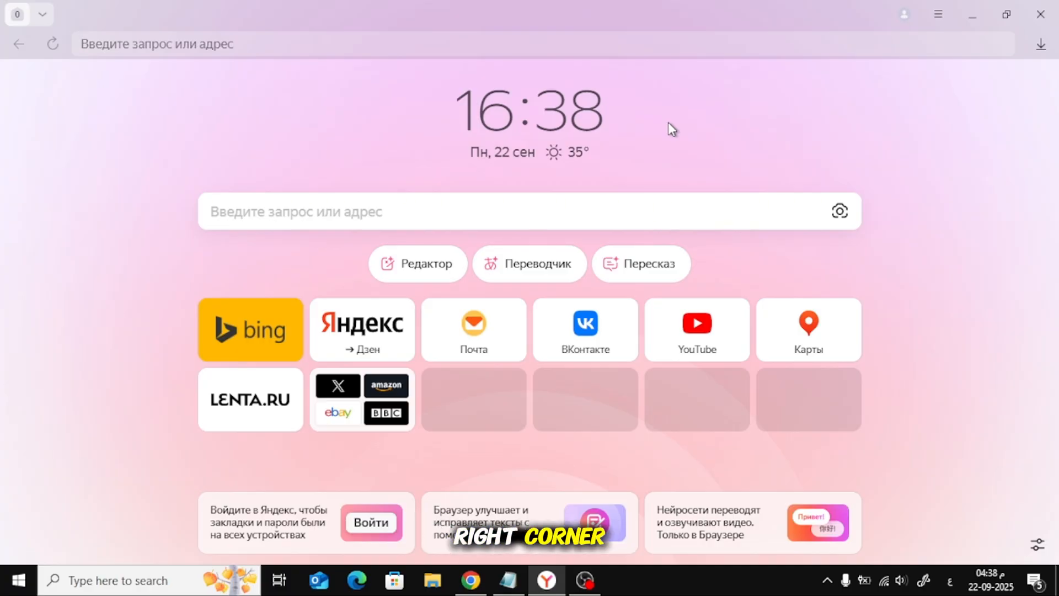
pyautogui.moveTo(937, 13)
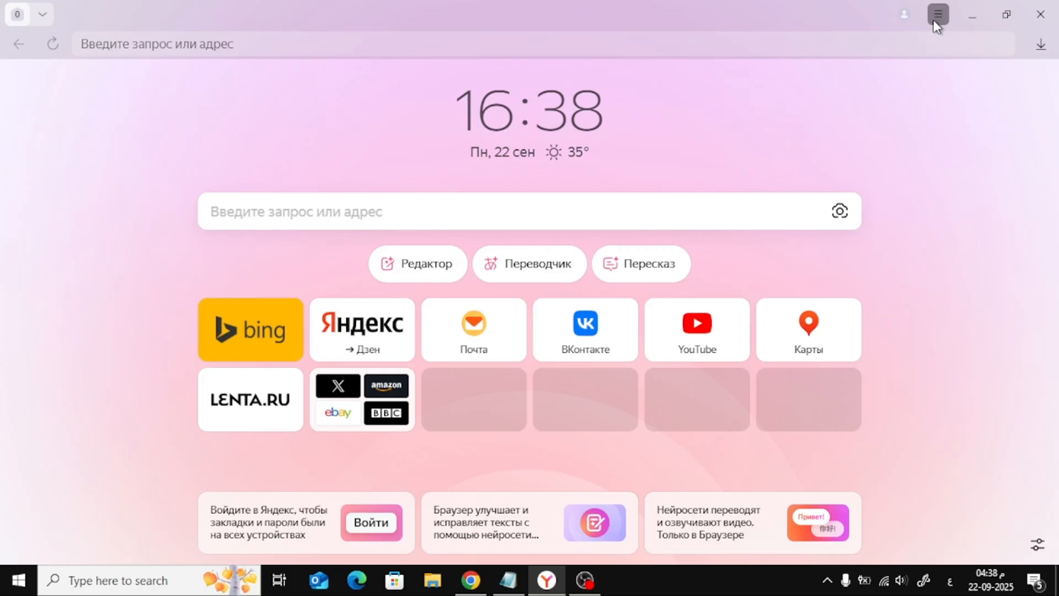
# Bring up the browser's main menu from the top bar
pyautogui.click(936, 14)
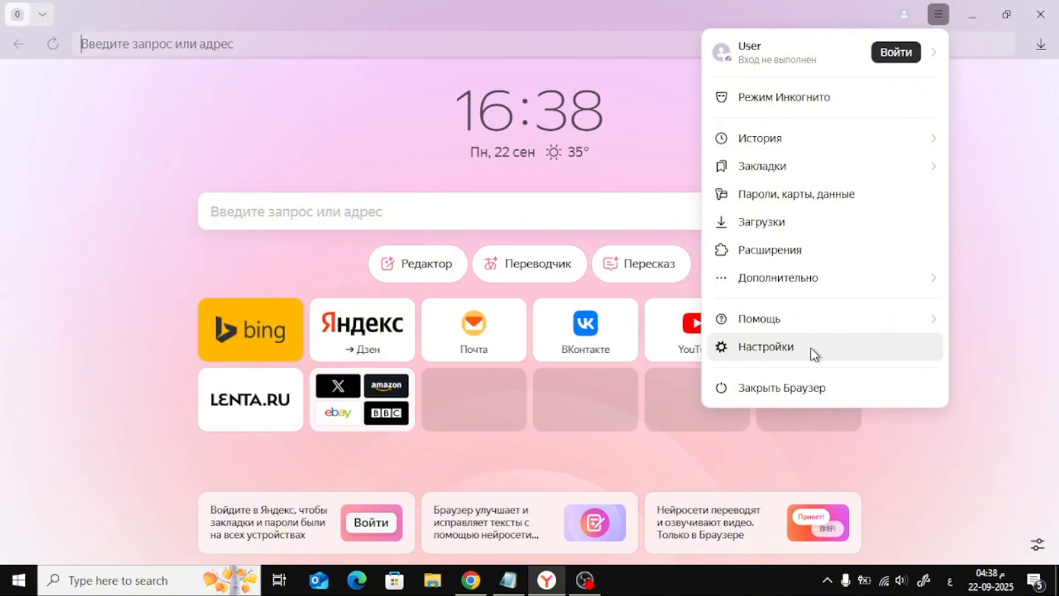
# Go to Settings and reach the end of the System section
pyautogui.click(764, 346)
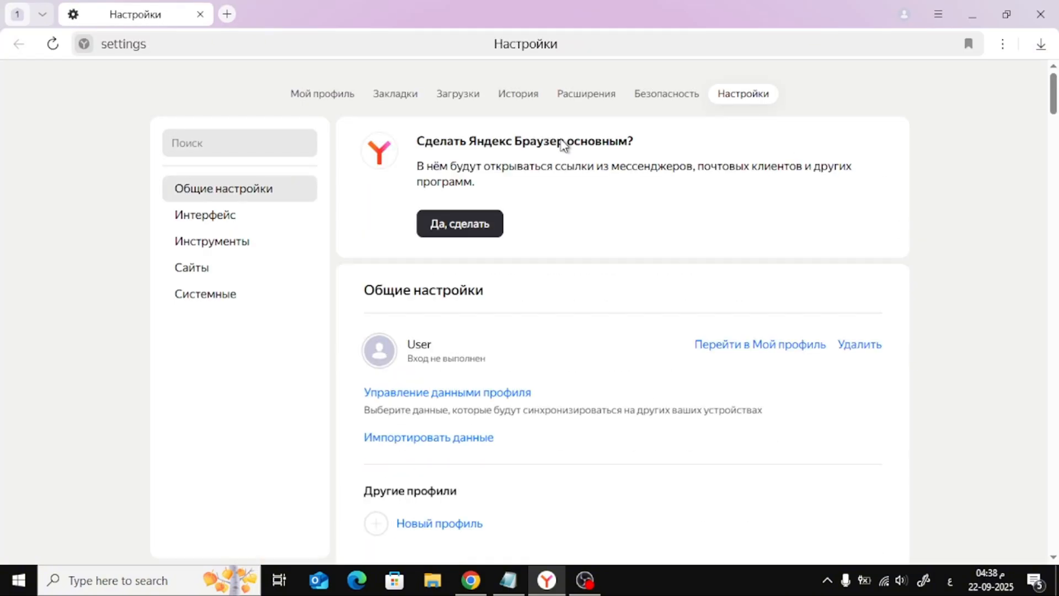
pyautogui.moveTo(205, 267)
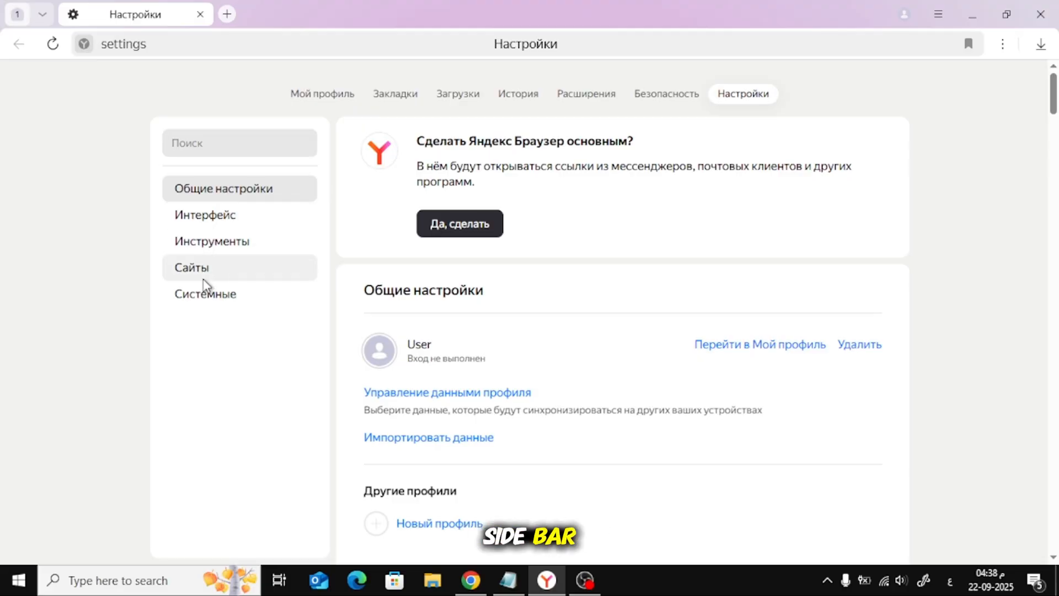
pyautogui.moveTo(243, 305)
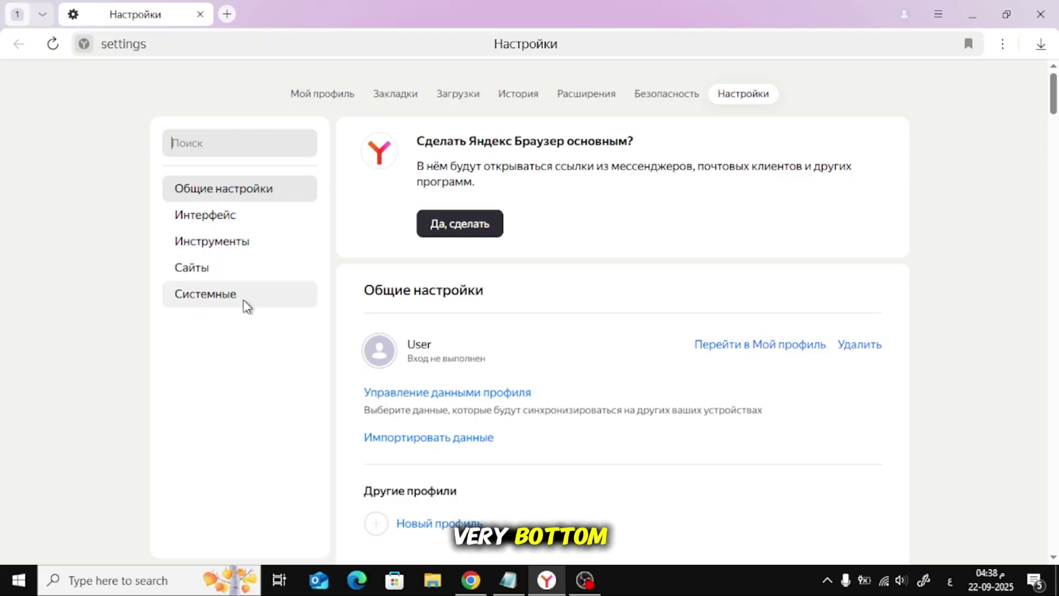
pyautogui.click(205, 293)
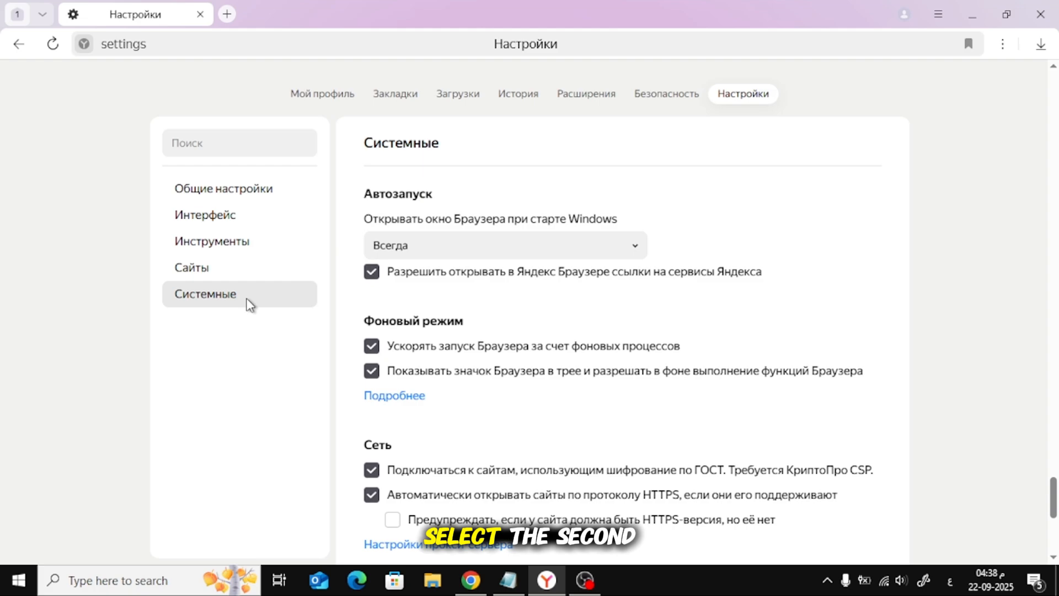
pyautogui.scroll(-3)
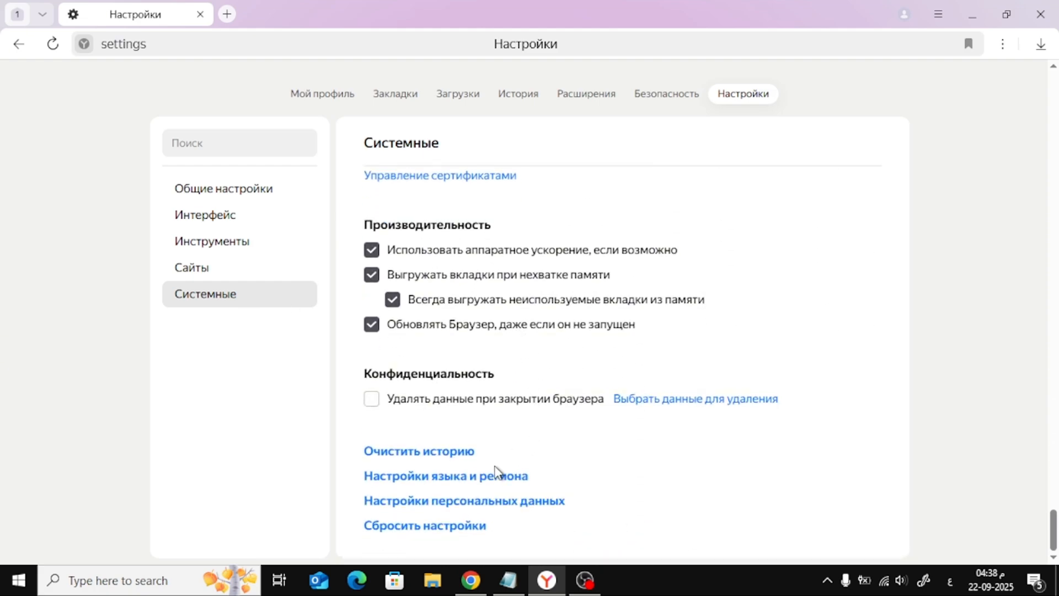
# Reach the Language and region settings showing country Russia and Russian interface
pyautogui.click(444, 475)
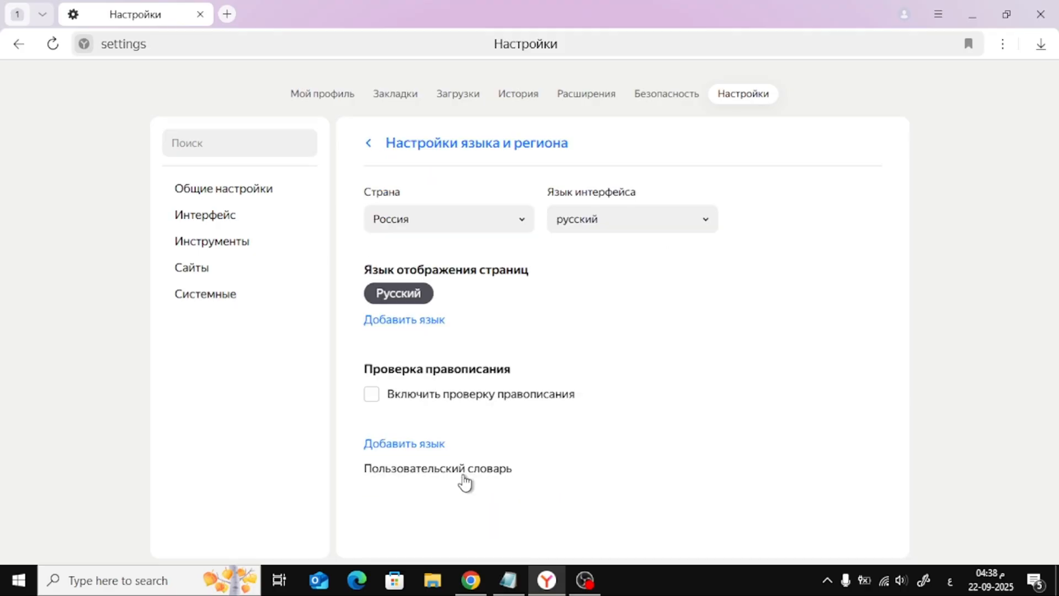
pyautogui.moveTo(608, 296)
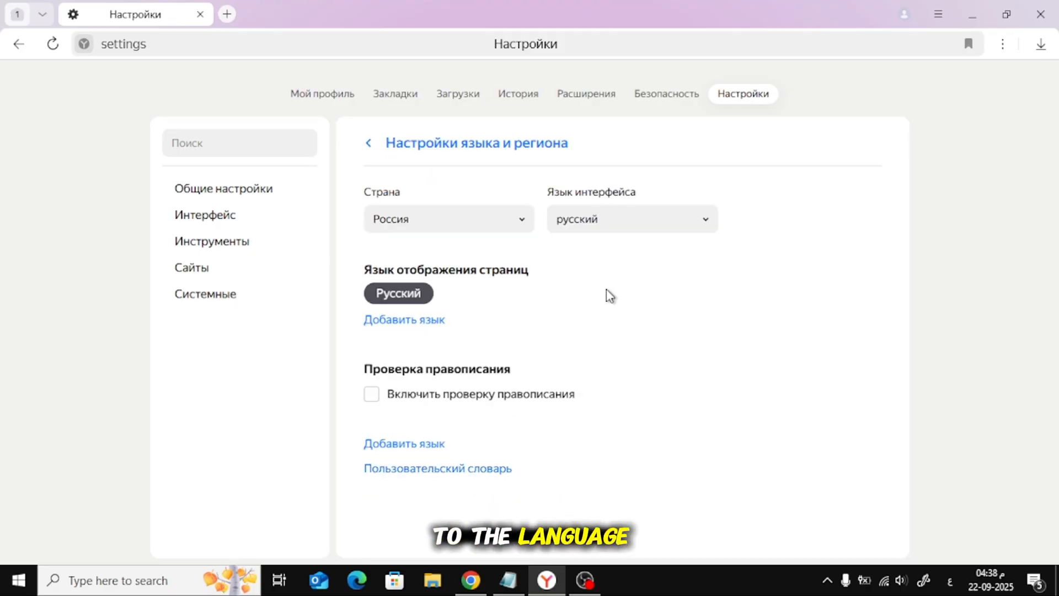
pyautogui.moveTo(459, 341)
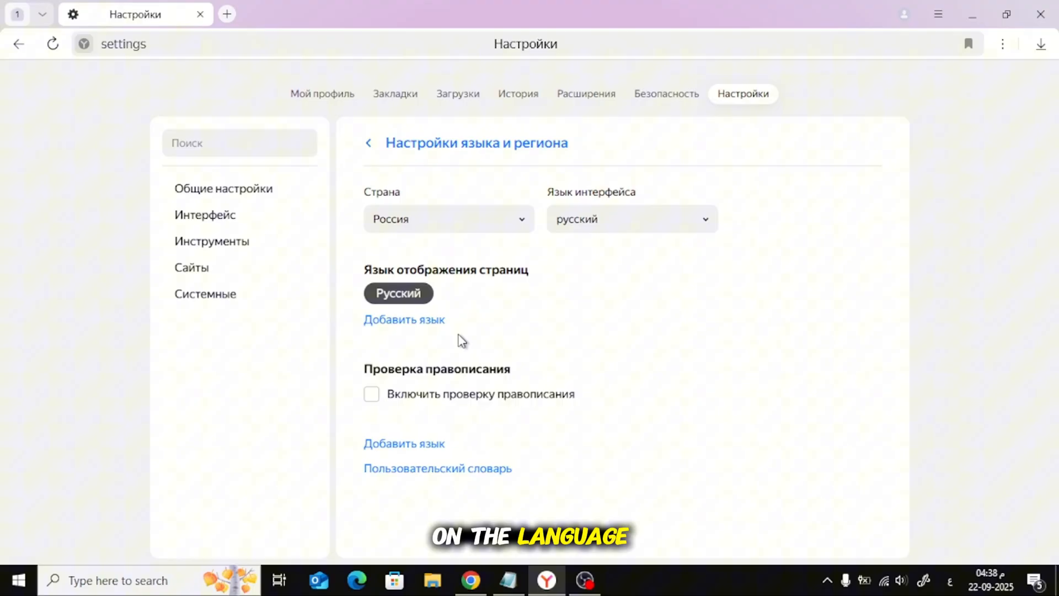
pyautogui.moveTo(405, 328)
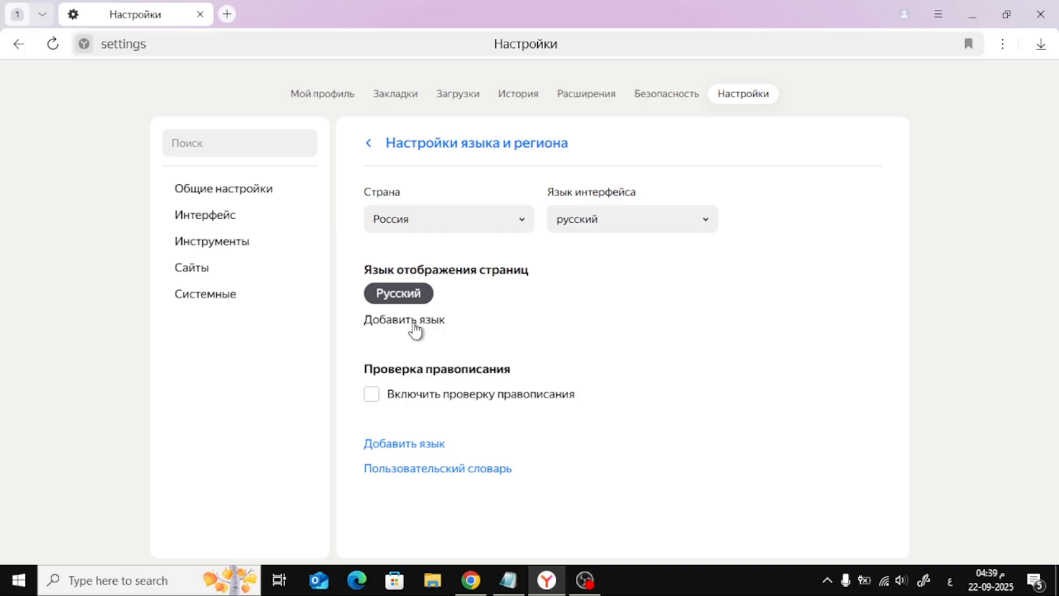
# Tick English (United States) in the Add language list and scroll down to Russian
pyautogui.click(403, 320)
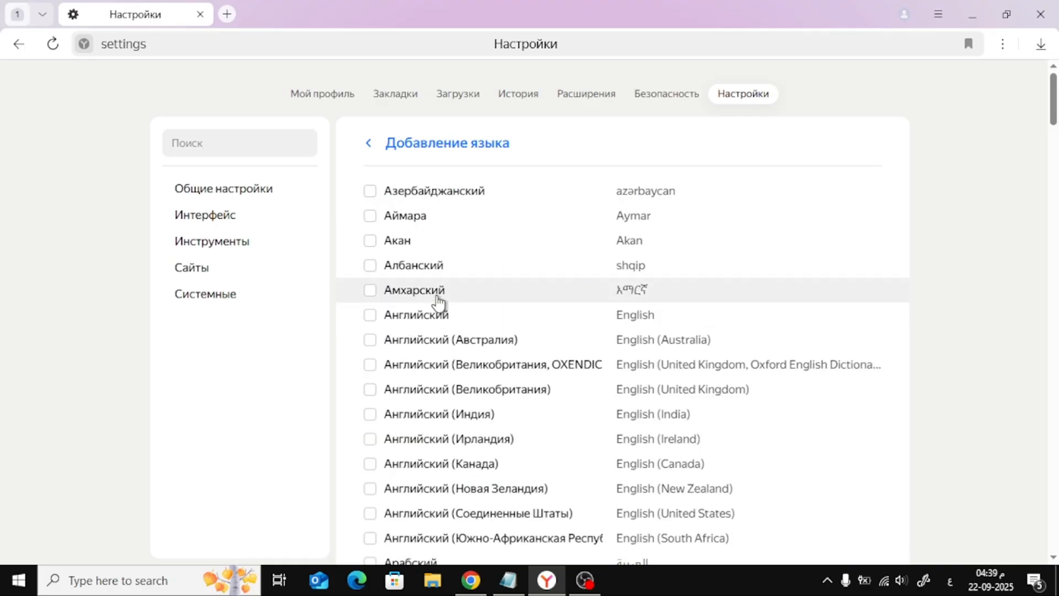
pyautogui.scroll(-3)
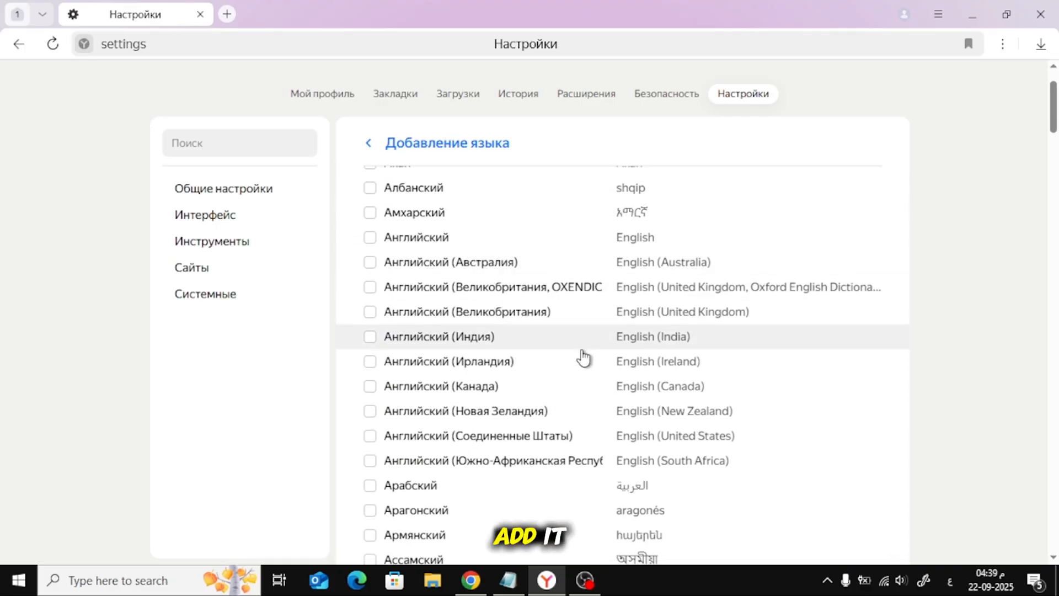
pyautogui.moveTo(581, 311)
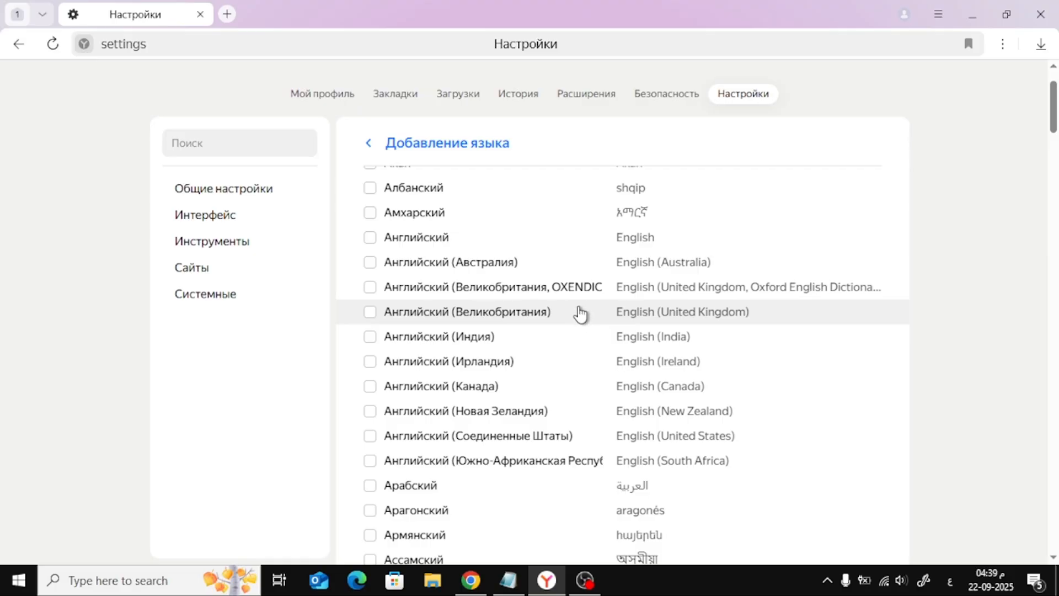
pyautogui.moveTo(477, 435)
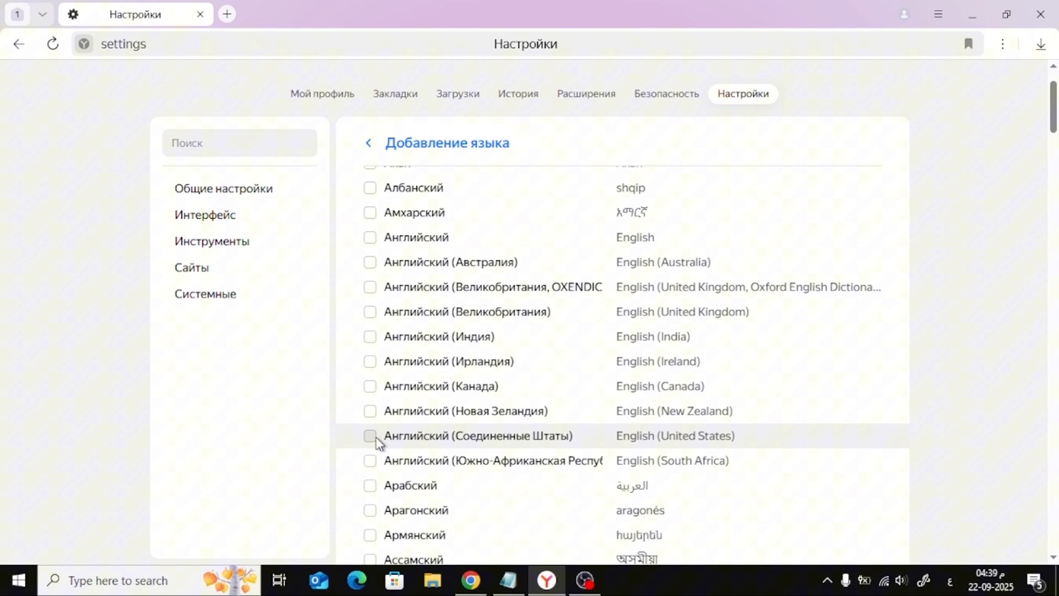
pyautogui.click(371, 436)
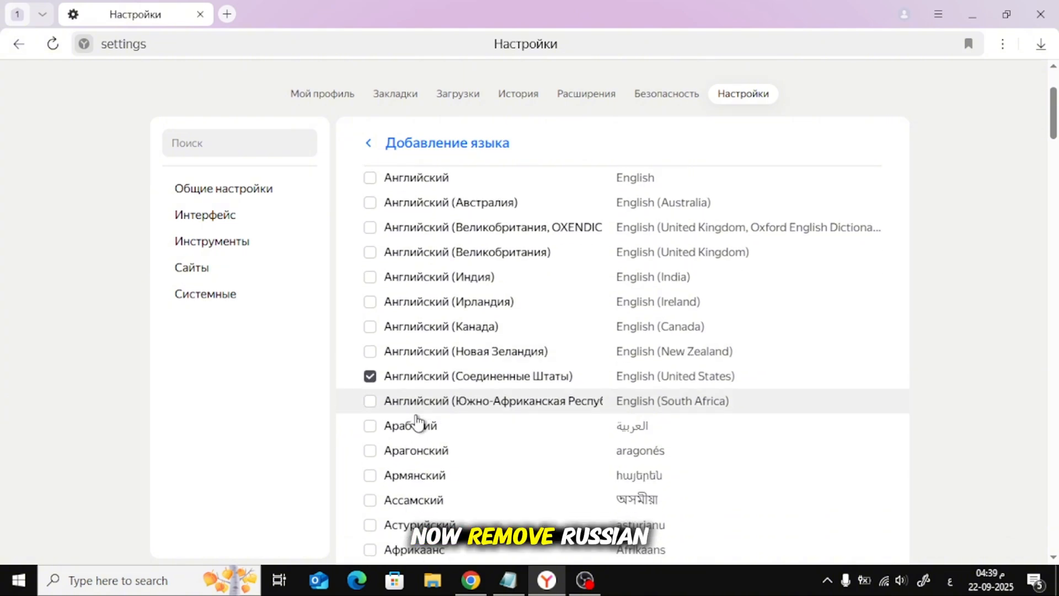
pyautogui.scroll(-3)
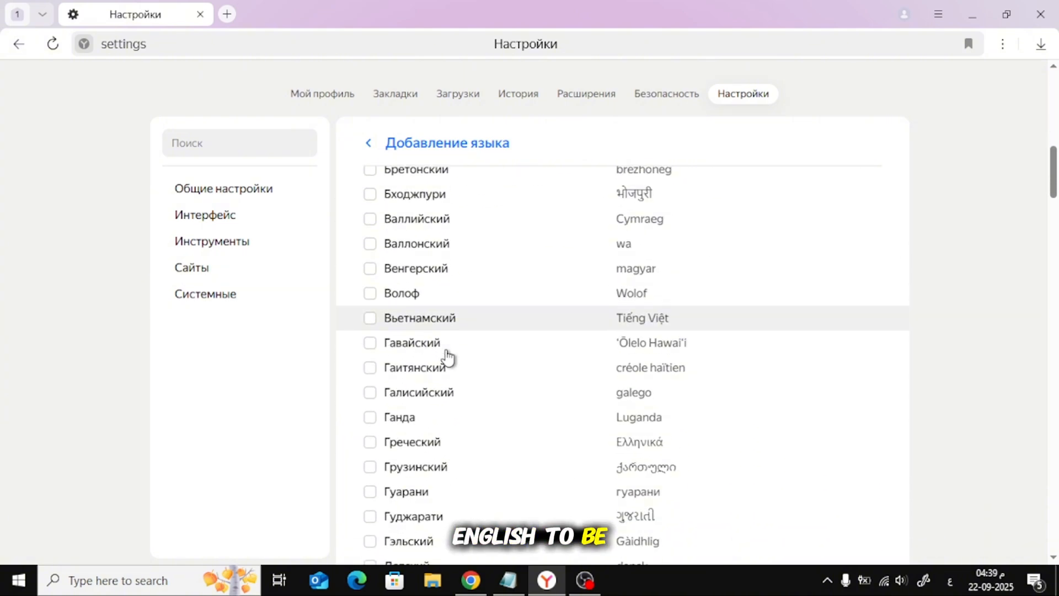
pyautogui.scroll(-3)
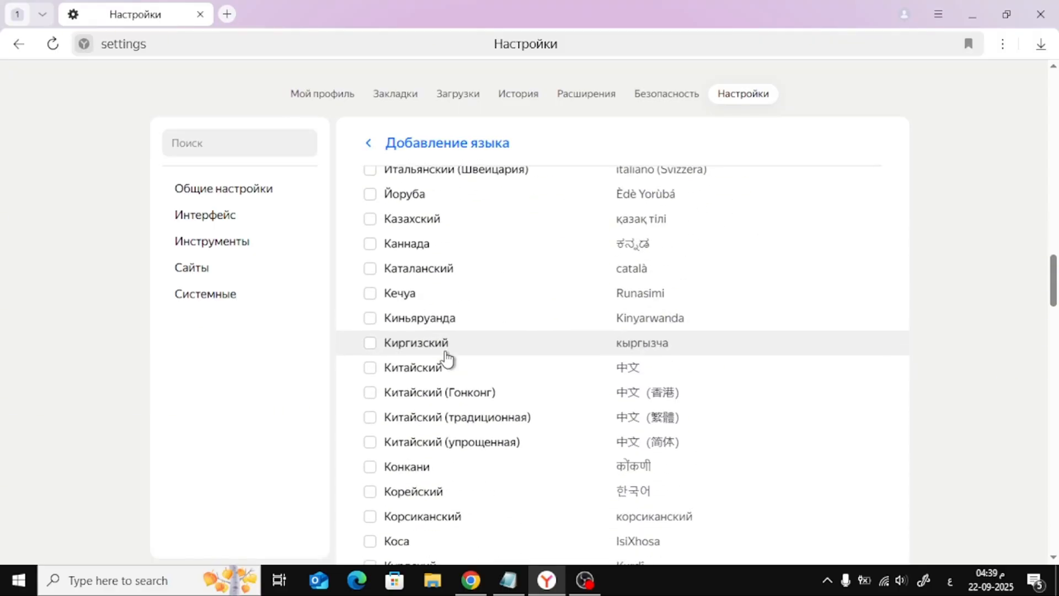
pyautogui.scroll(-3)
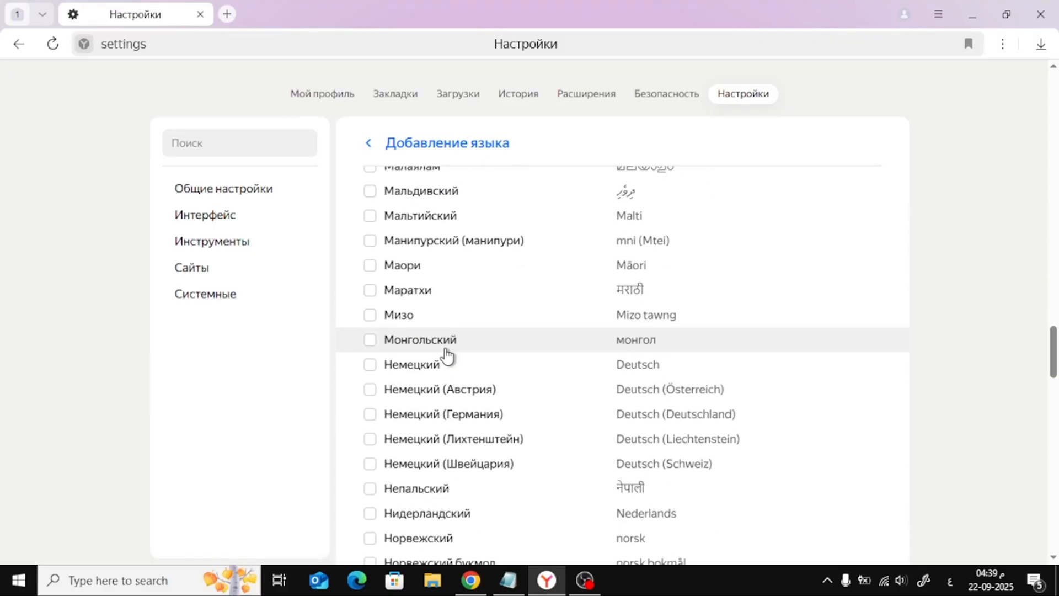
pyautogui.scroll(-3)
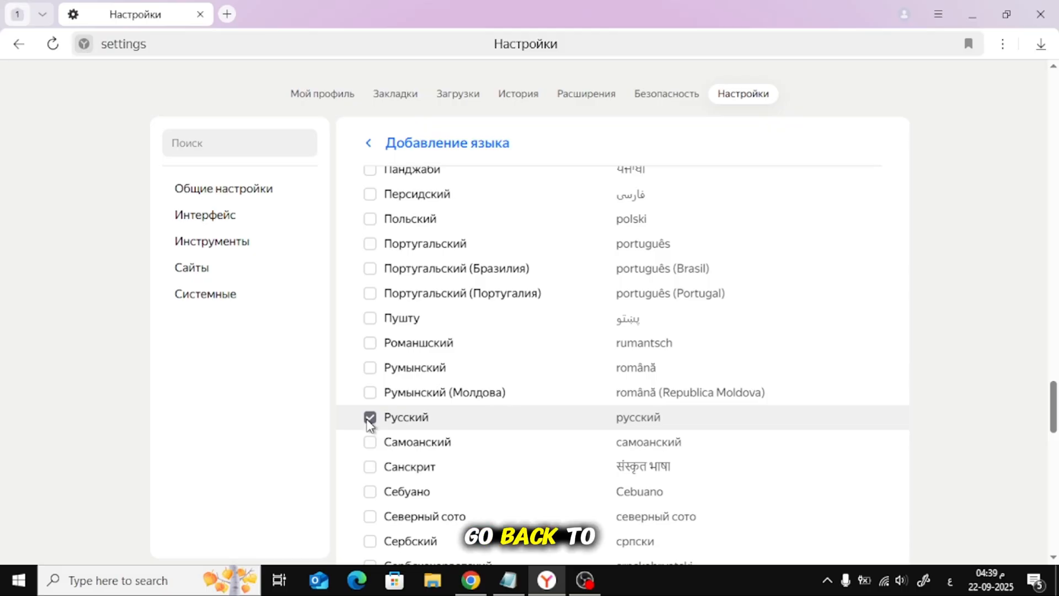
# Set the interface language to English (United States) and restart the browser
pyautogui.click(369, 142)
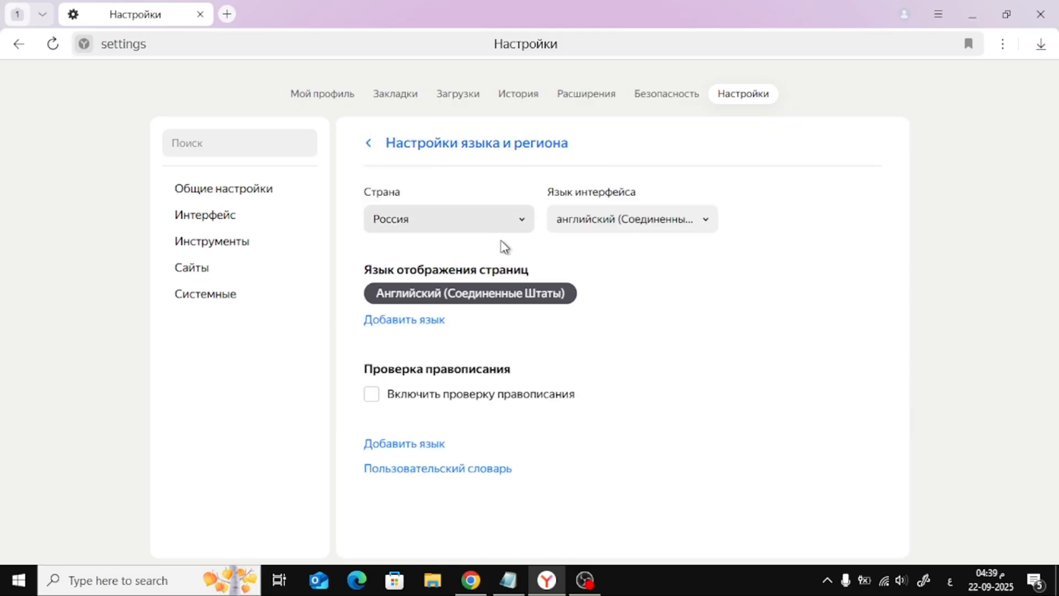
pyautogui.moveTo(676, 320)
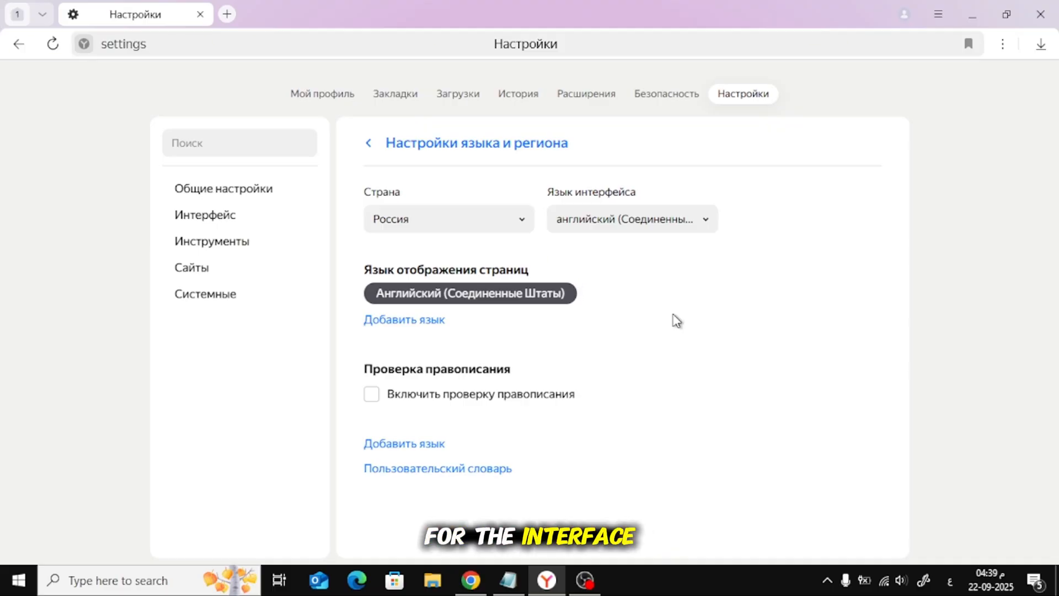
pyautogui.click(631, 219)
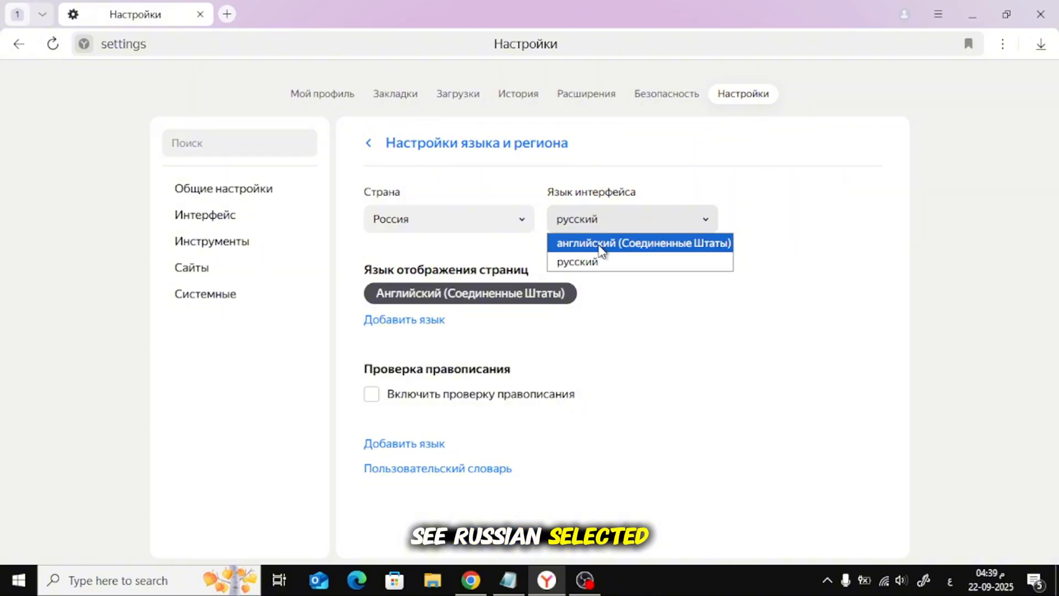
pyautogui.click(639, 243)
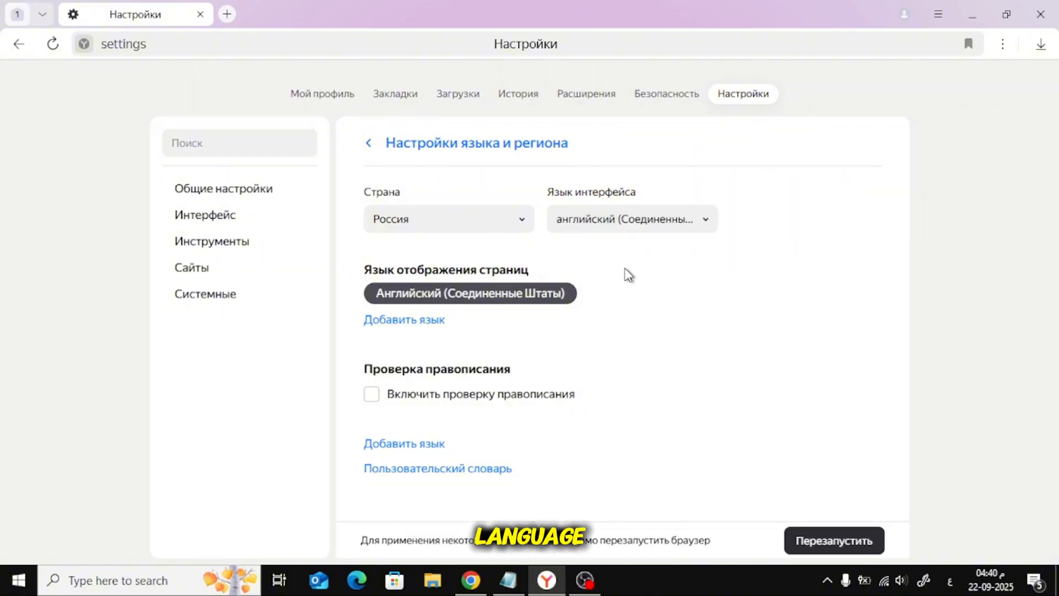
pyautogui.moveTo(642, 271)
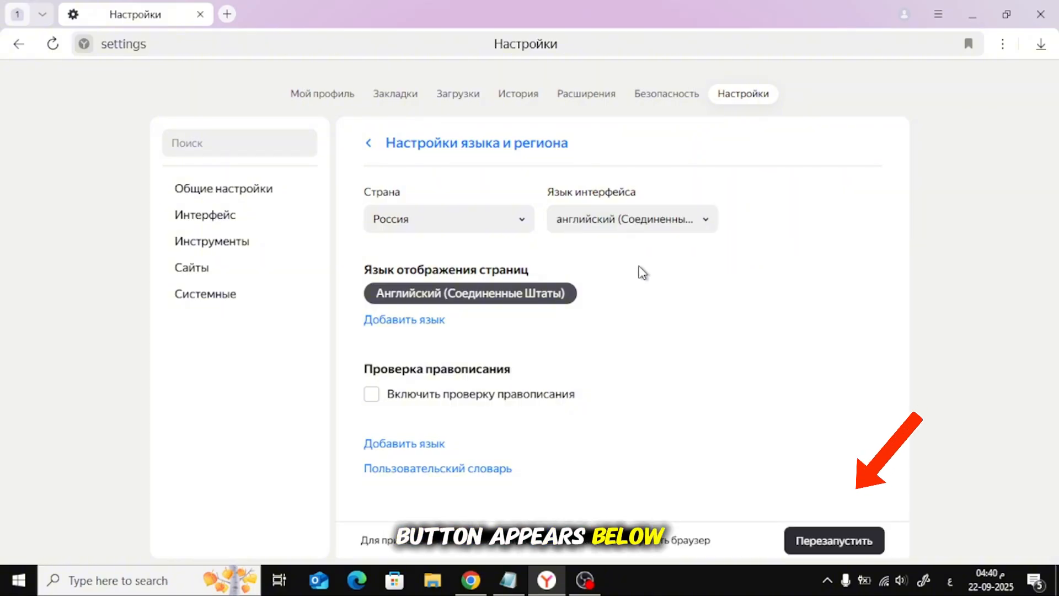
pyautogui.moveTo(761, 424)
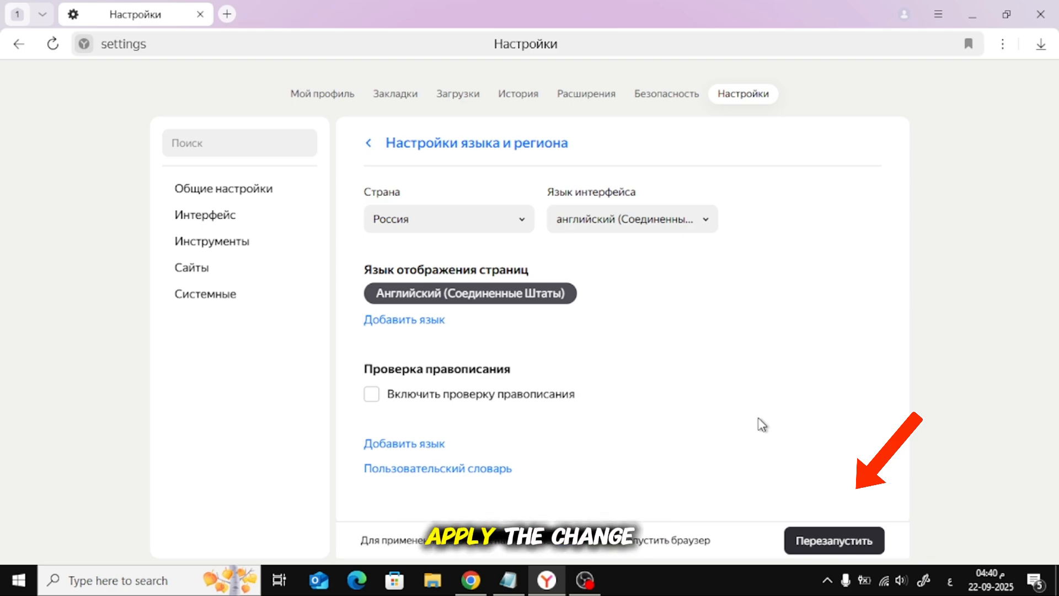
pyautogui.click(834, 540)
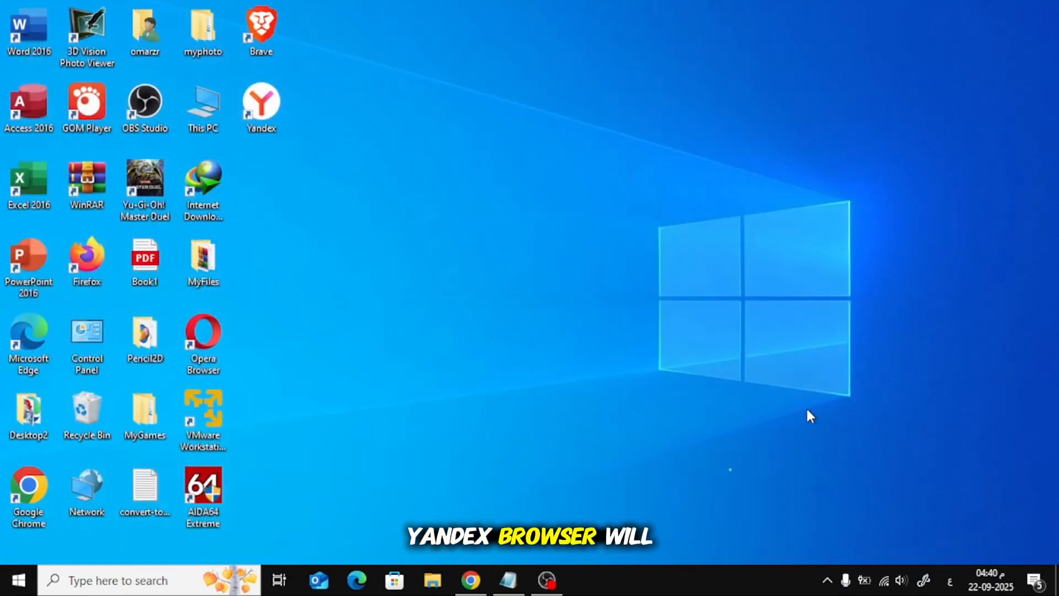
# Relaunch Yandex Browser from the desktop and decline making it the default
pyautogui.doubleClick(260, 102)
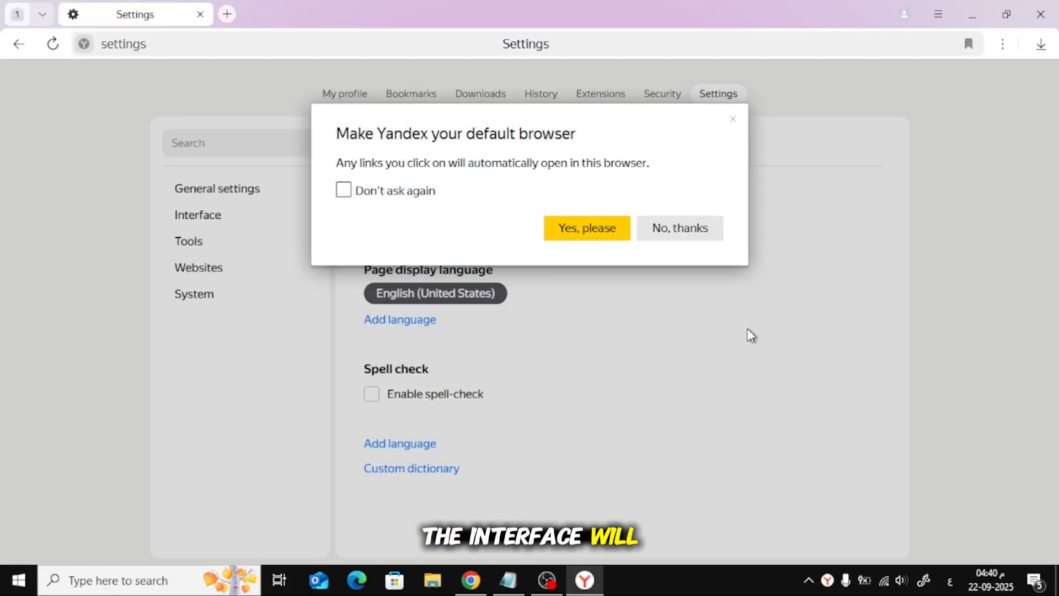
pyautogui.click(678, 227)
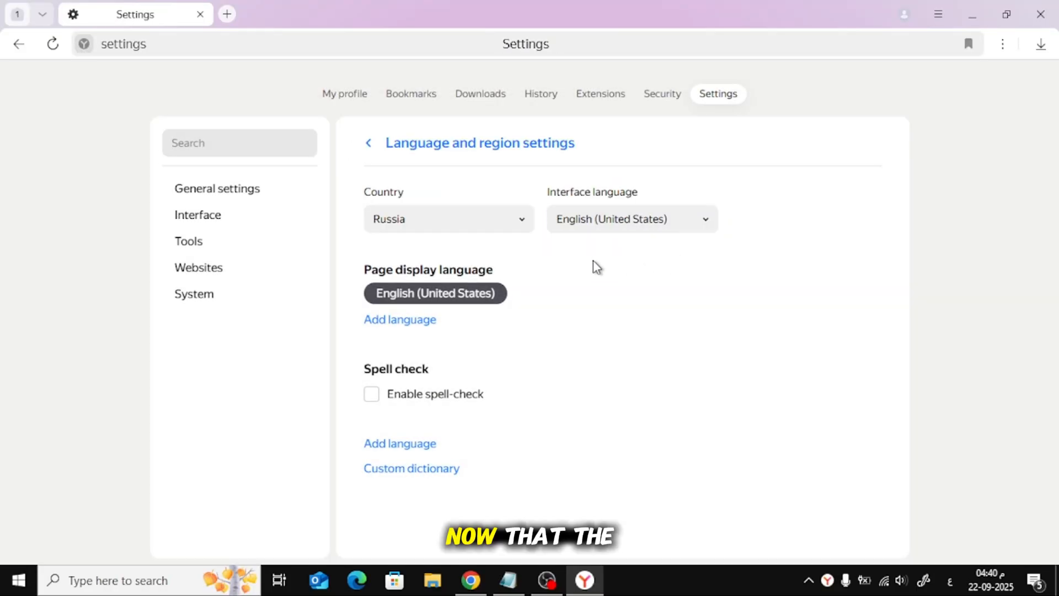
pyautogui.moveTo(523, 261)
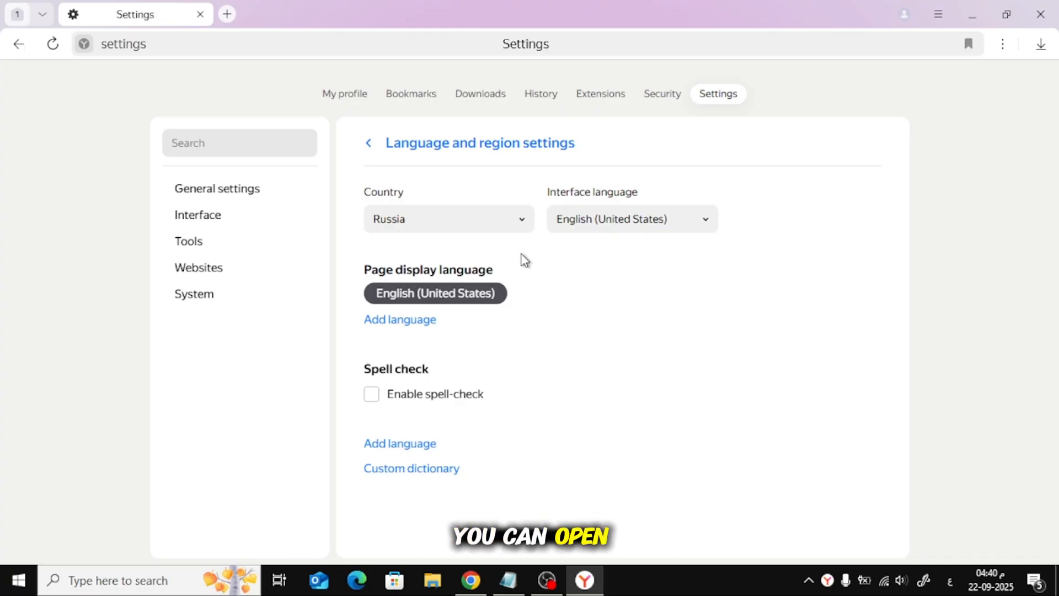
# Change the country from Russia to Saudi Arabia
pyautogui.click(447, 218)
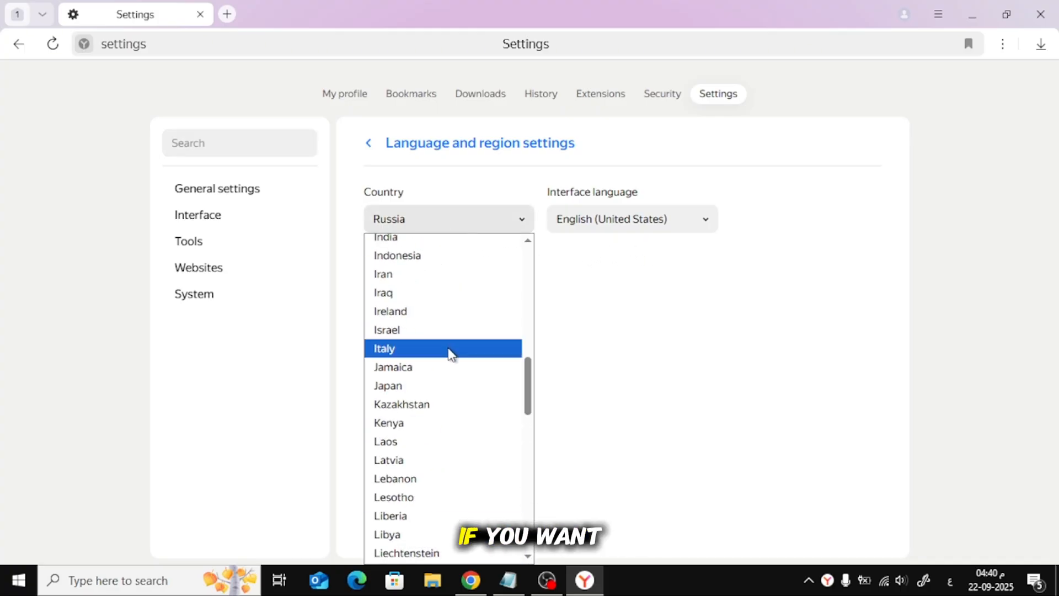
pyautogui.scroll(3)
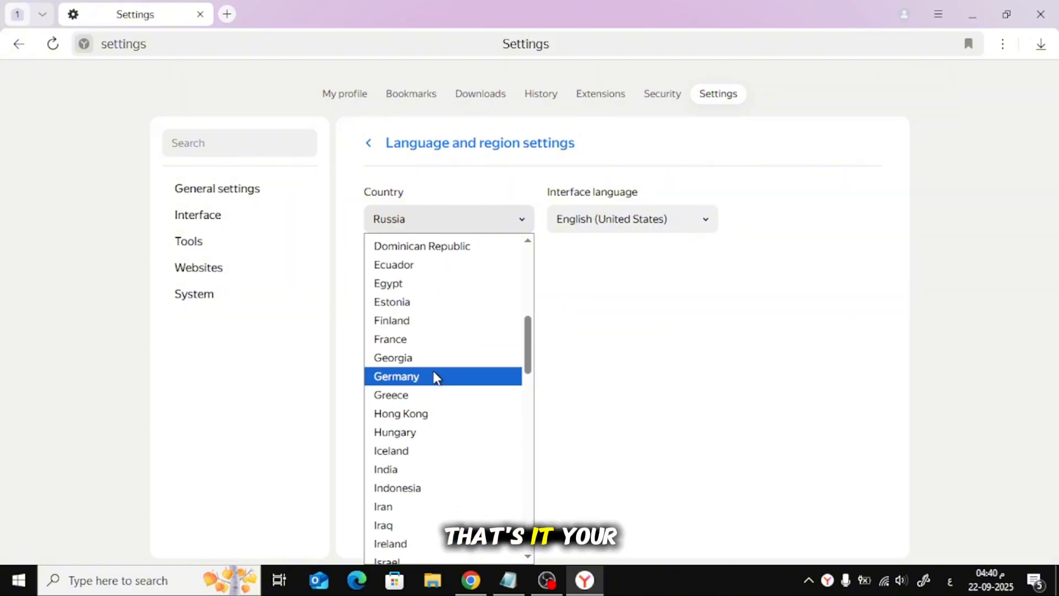
pyautogui.scroll(-3)
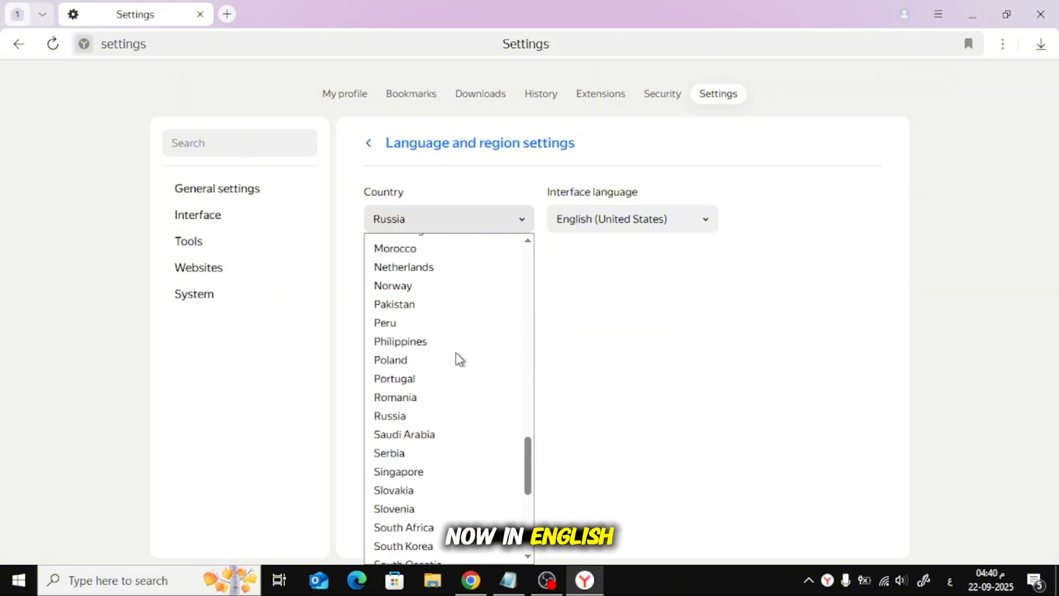
pyautogui.click(404, 434)
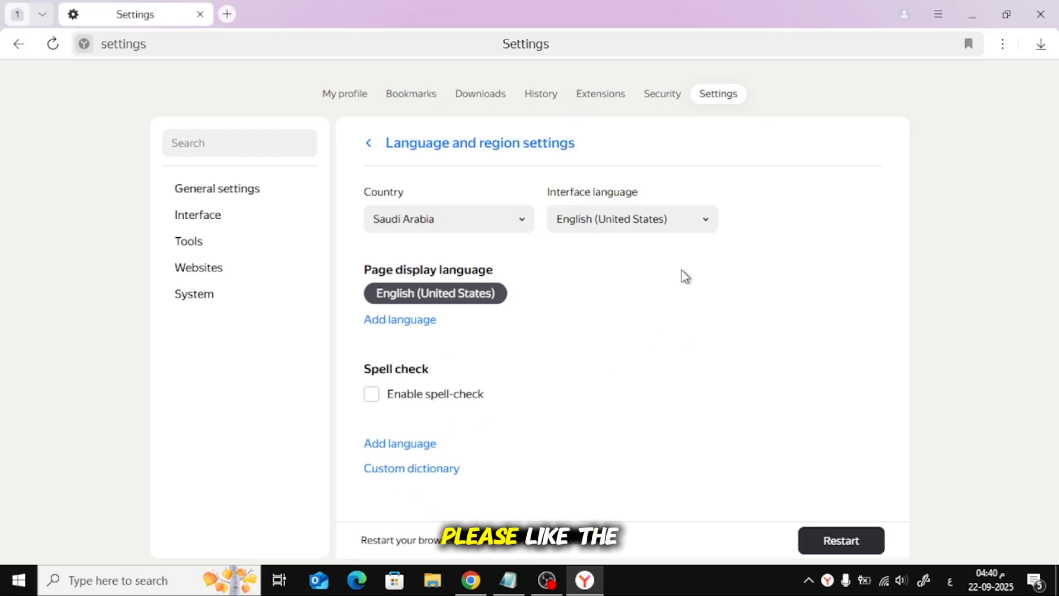
pyautogui.moveTo(783, 487)
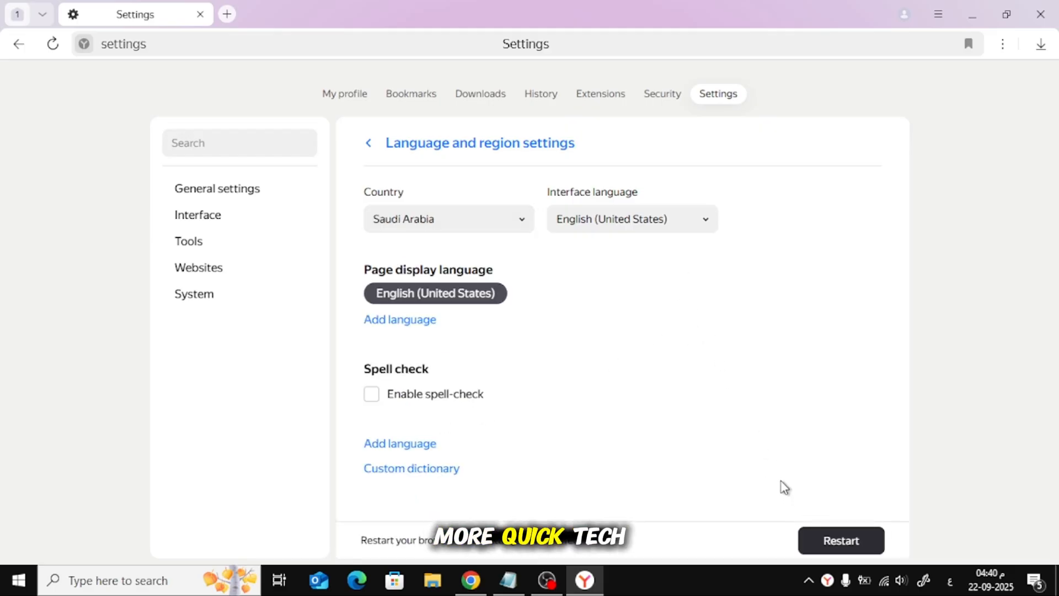